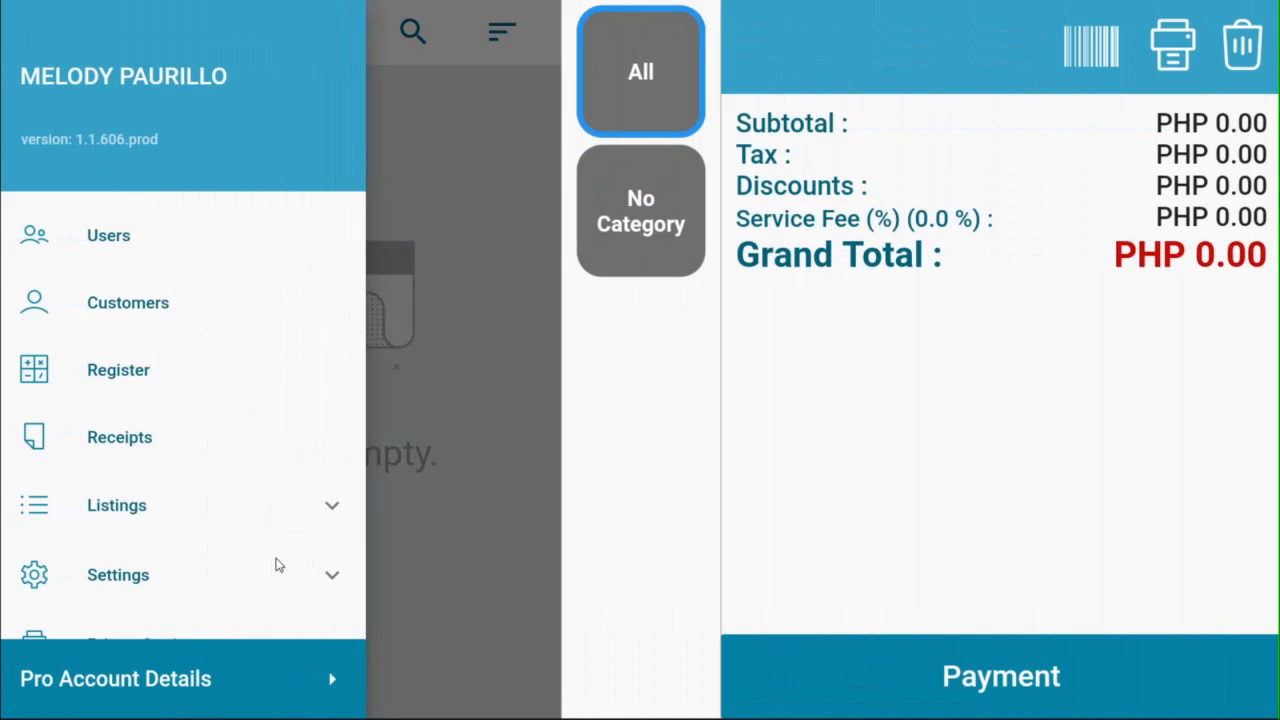
# - Expand Settings in the side drawer and go to General Settings
pyautogui.scroll(-3)
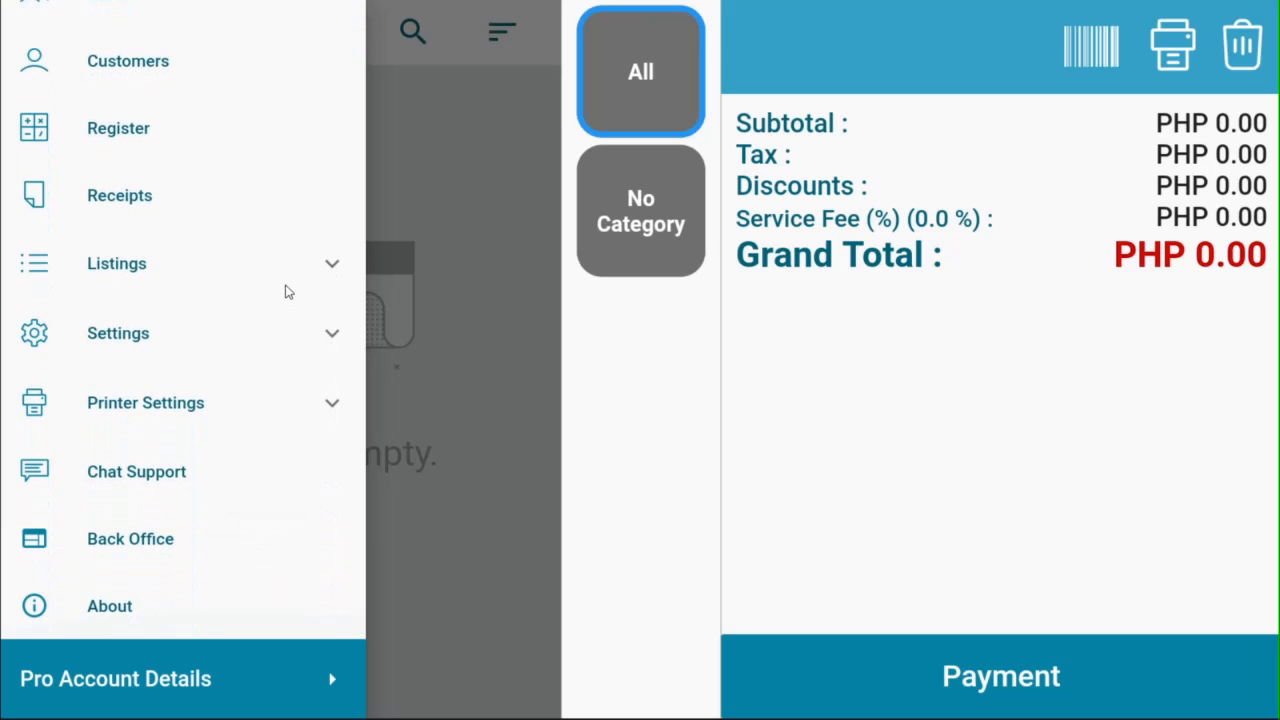
pyautogui.click(118, 332)
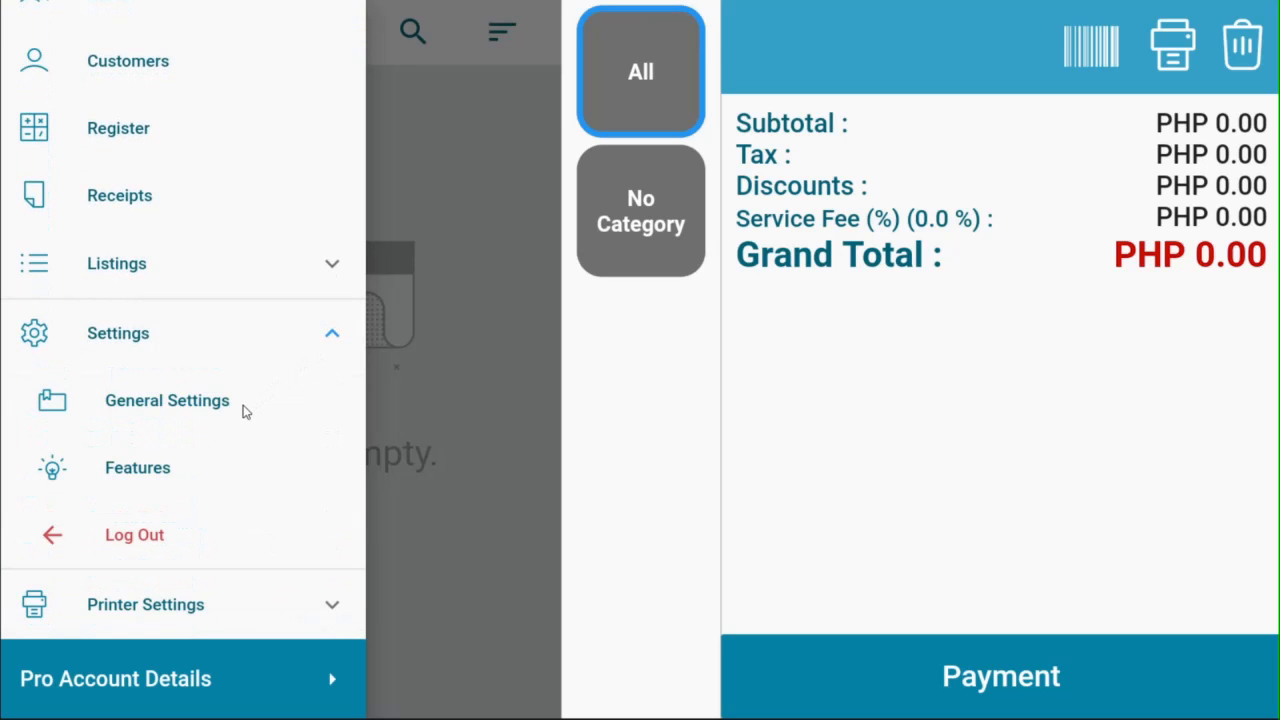
pyautogui.click(168, 400)
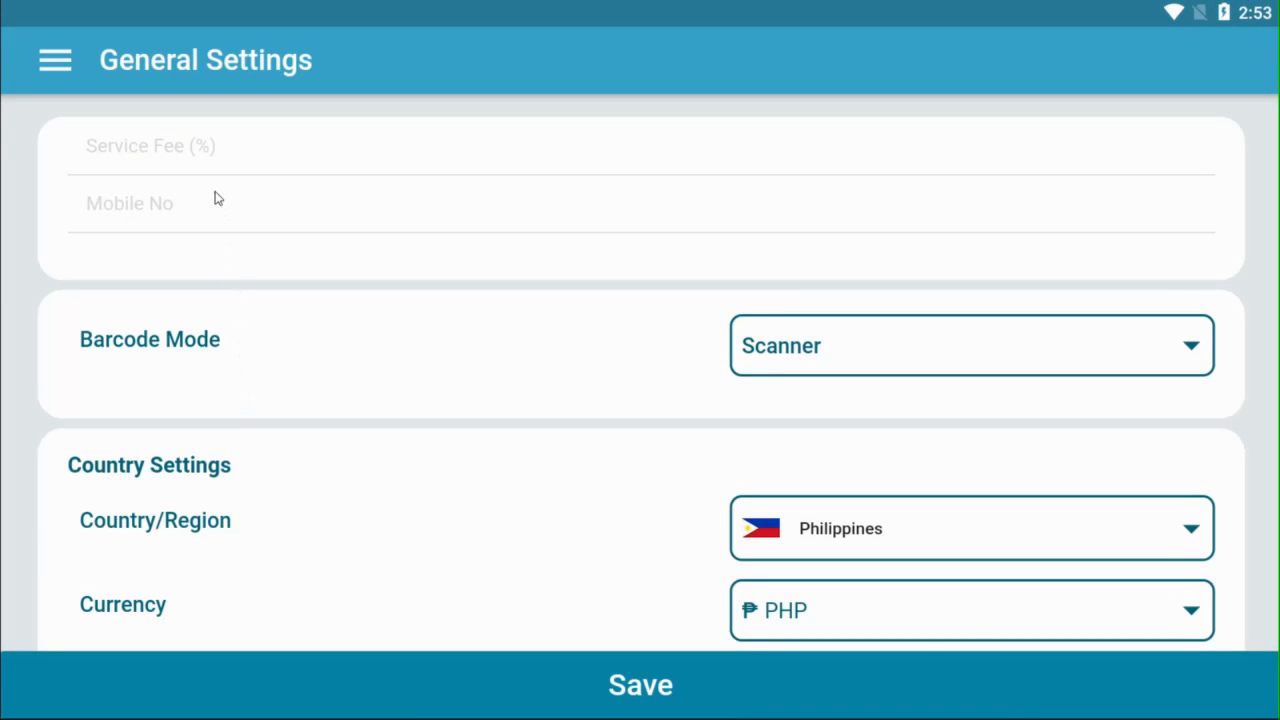
pyautogui.click(150, 144)
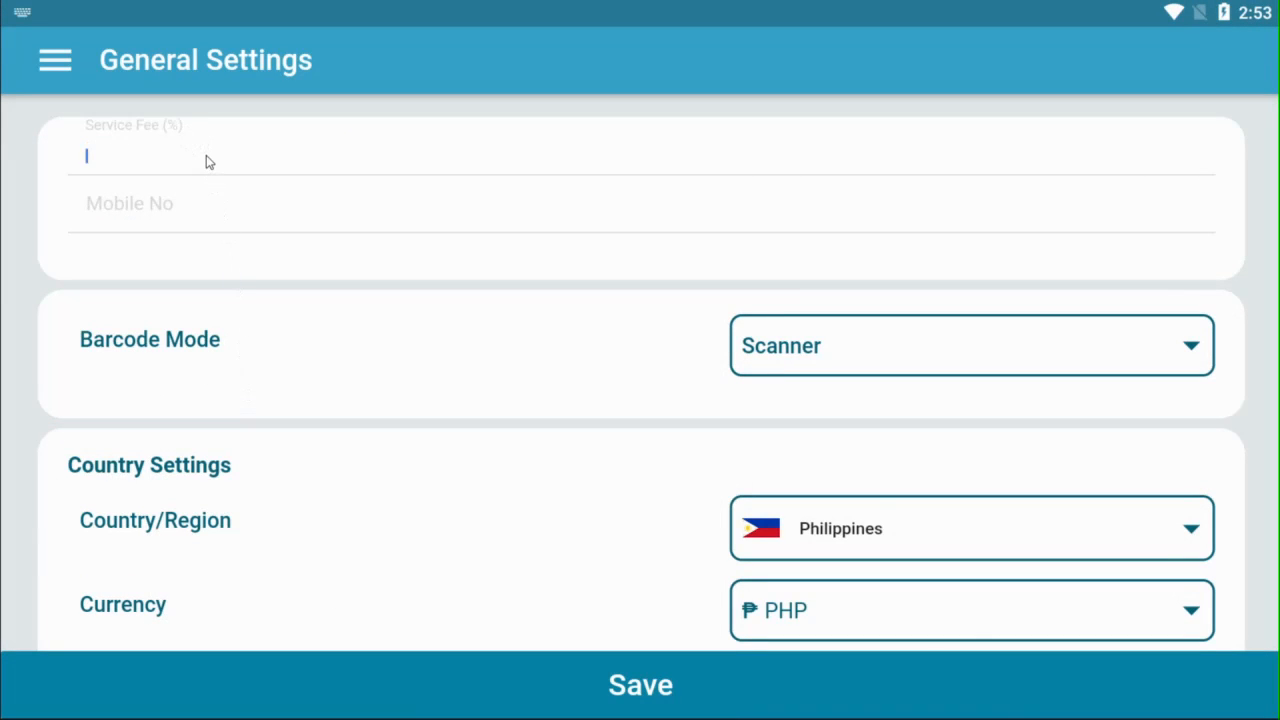
pyautogui.write('10')
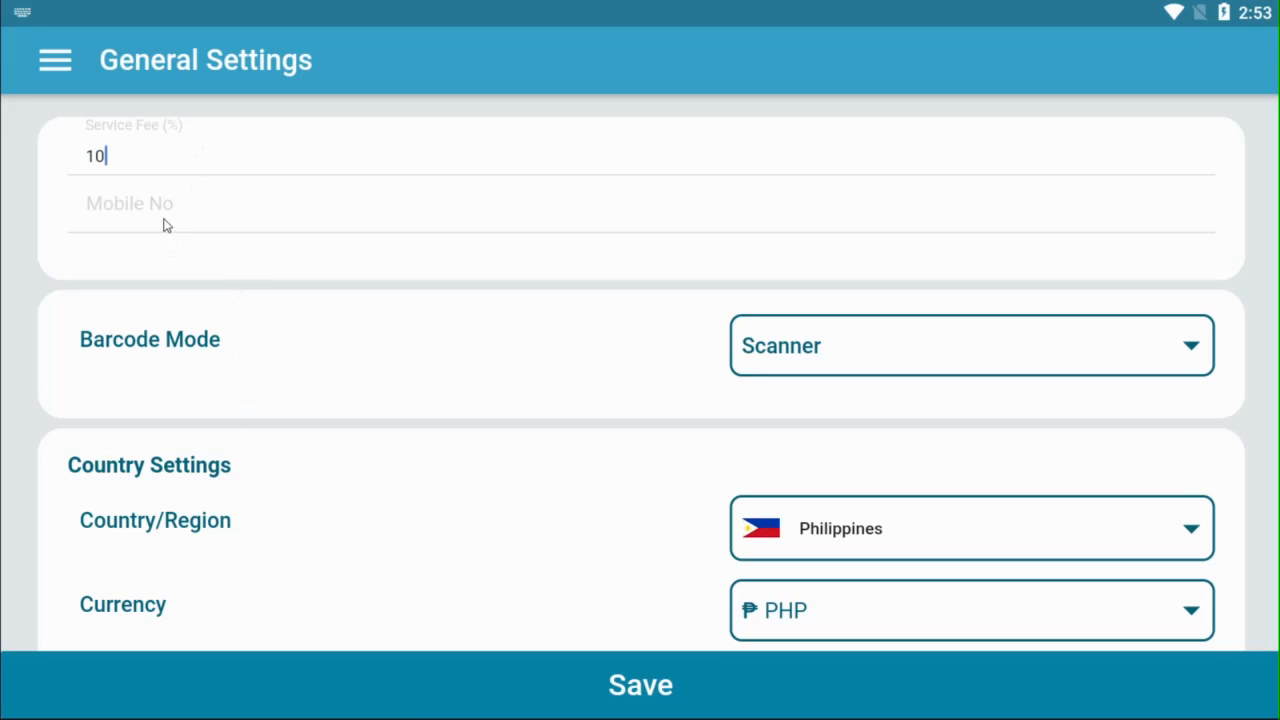
pyautogui.write('09123456789')
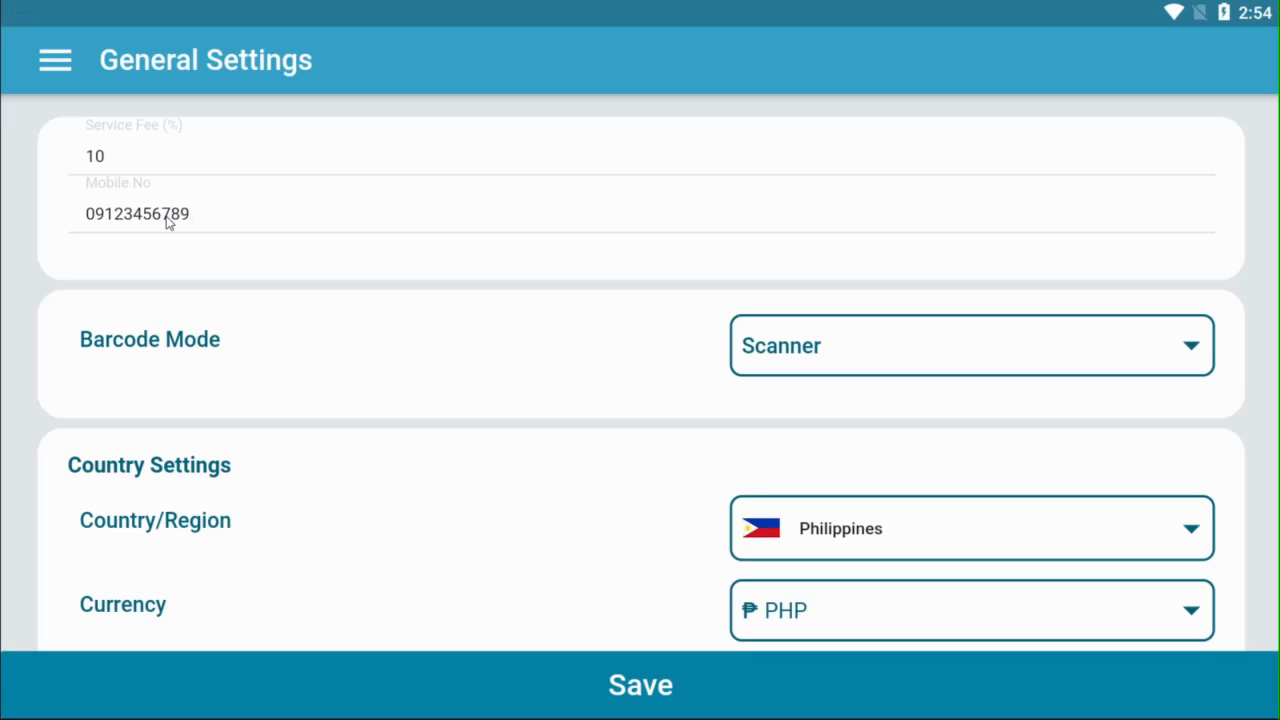
pyautogui.moveTo(276, 250)
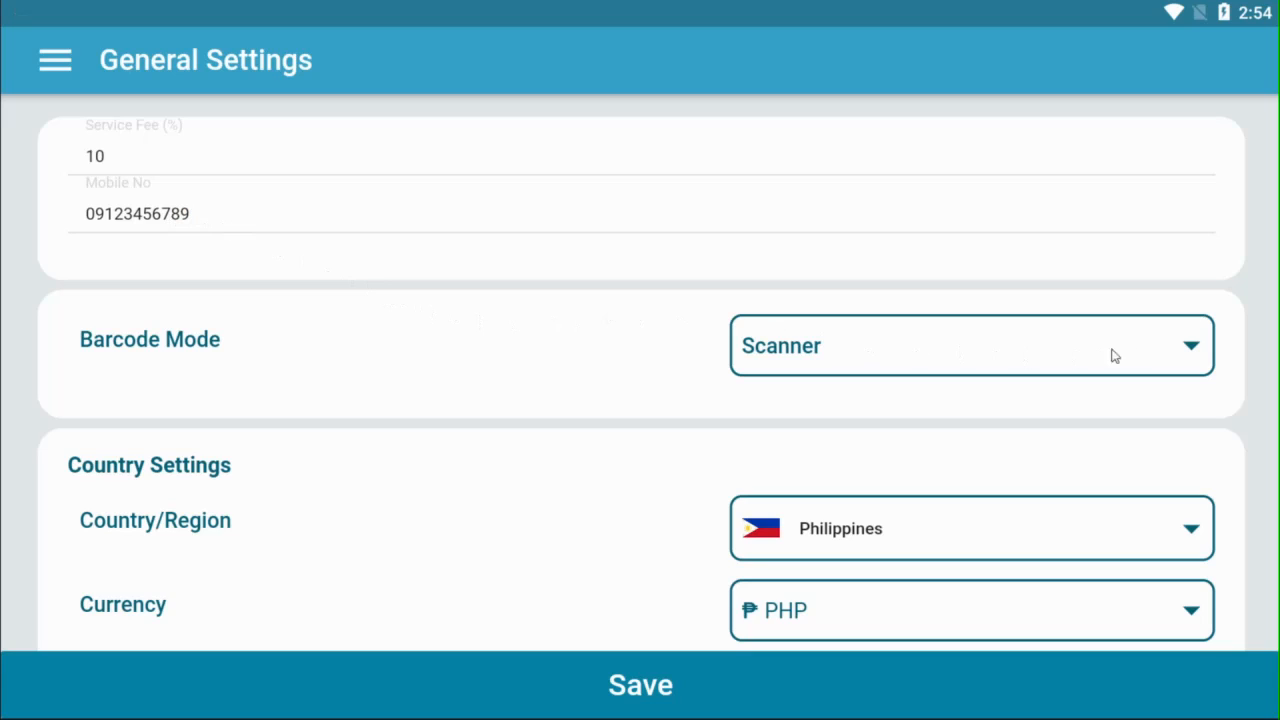
pyautogui.click(970, 344)
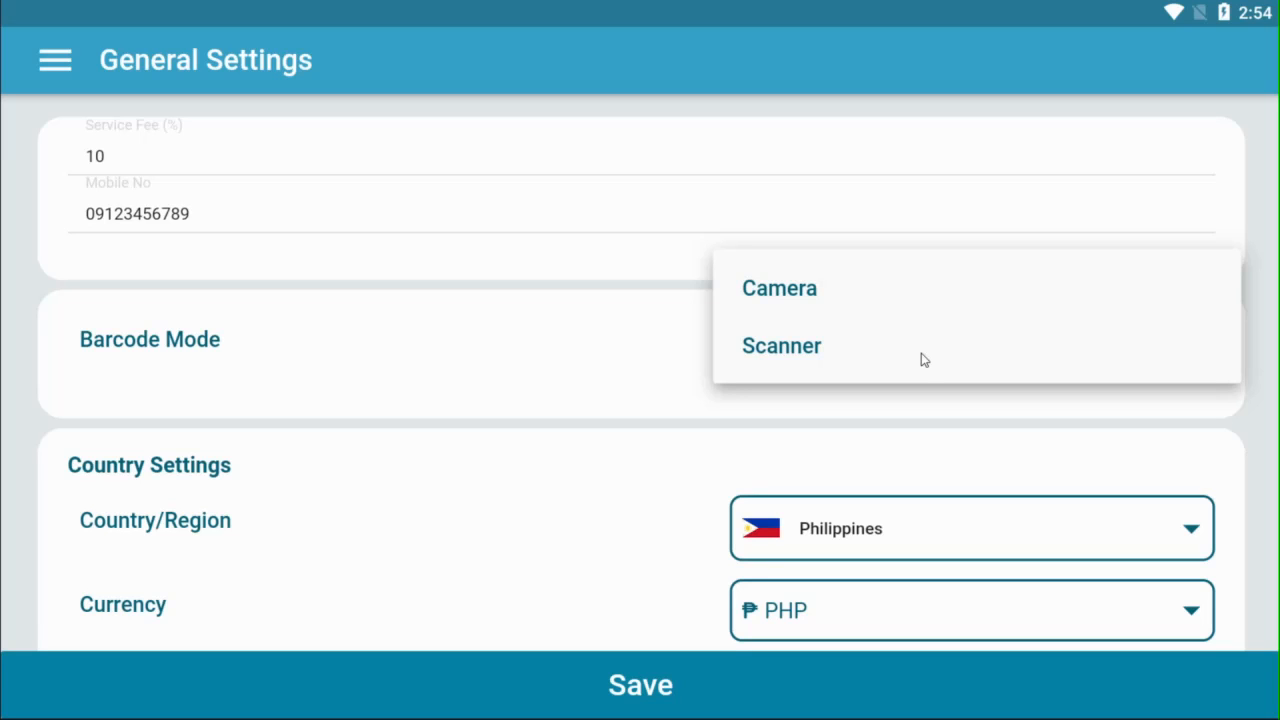
pyautogui.click(780, 344)
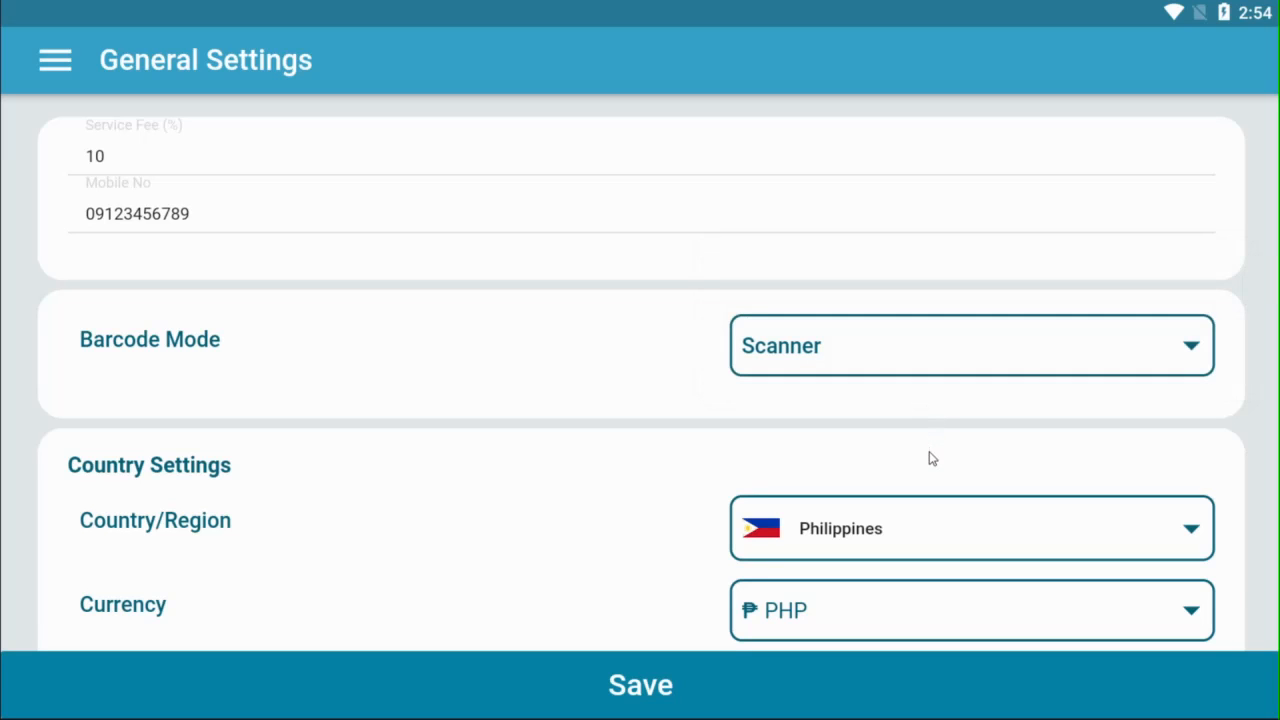
pyautogui.click(970, 528)
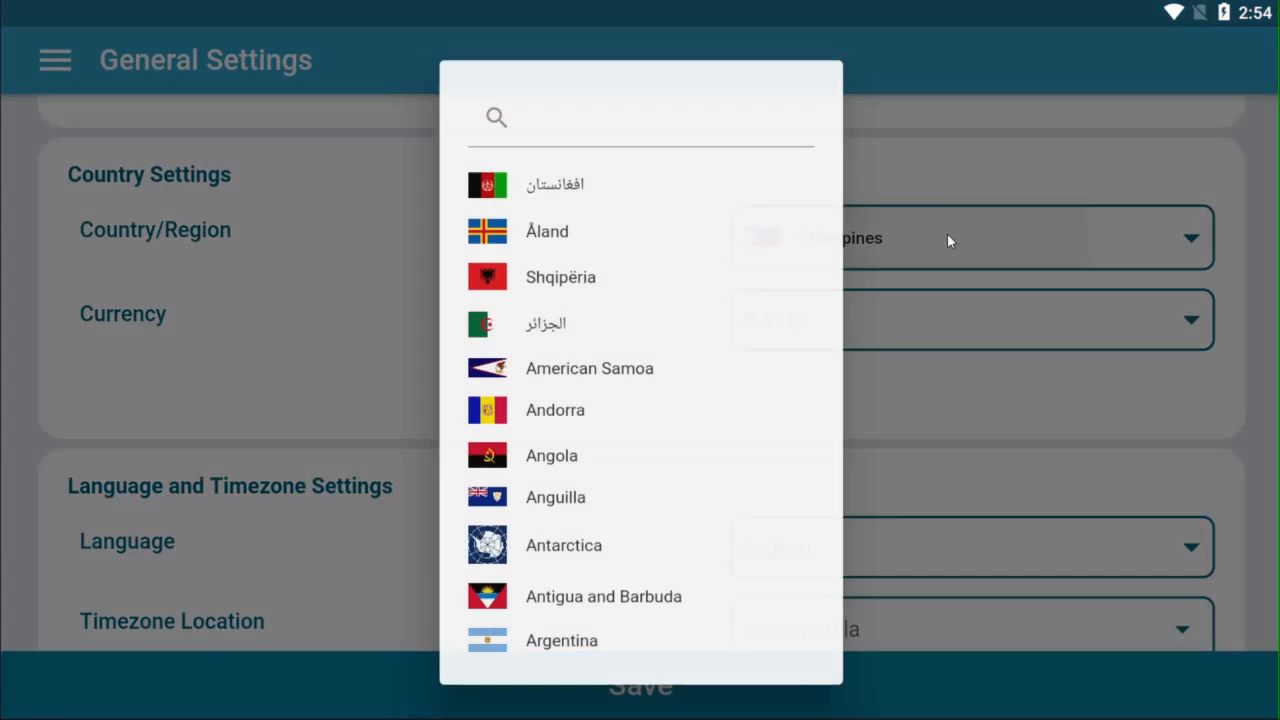
pyautogui.click(640, 118)
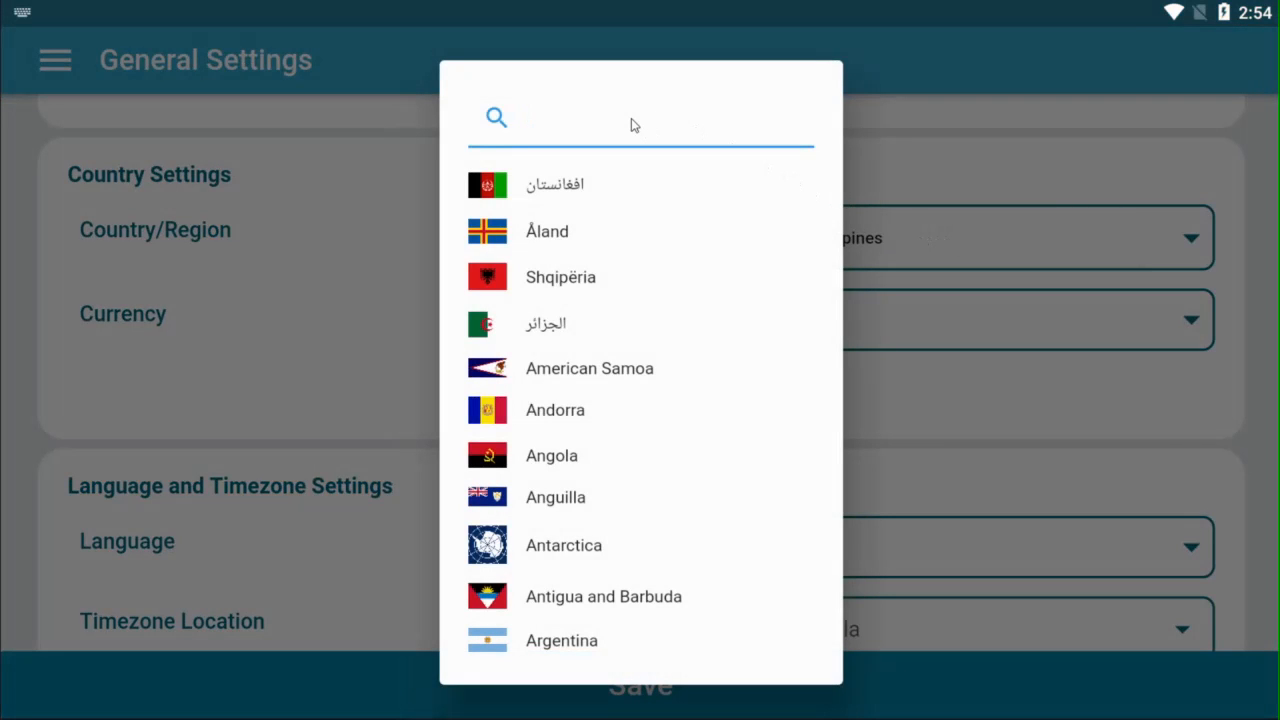
pyautogui.write('ph')
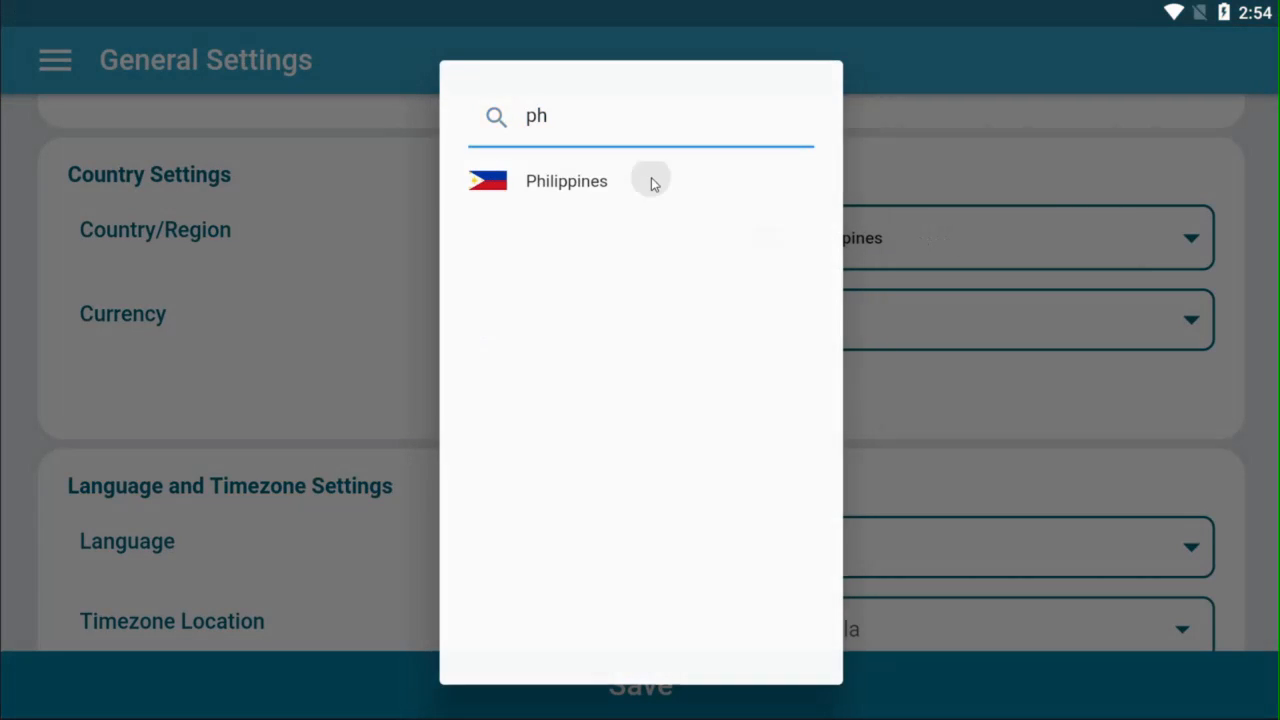
pyautogui.click(566, 180)
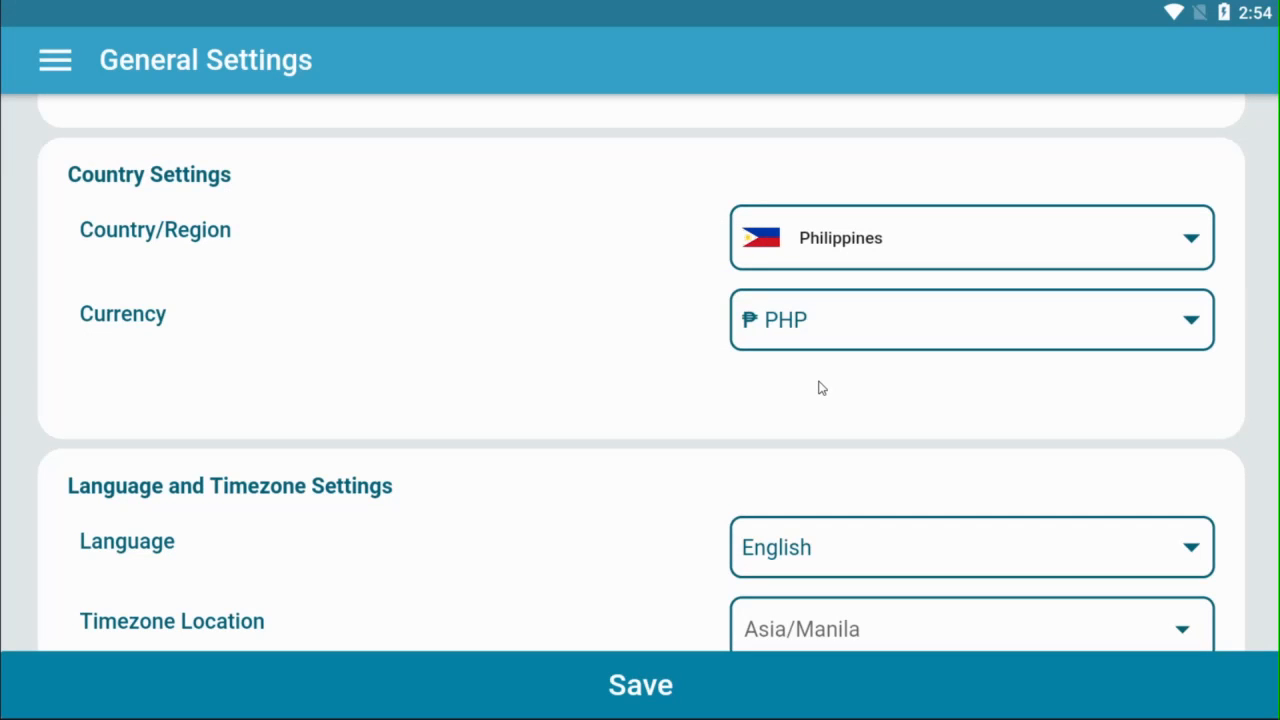
# - Keep English as the language and choose Asia/Manila as the timezone
pyautogui.scroll(-3)
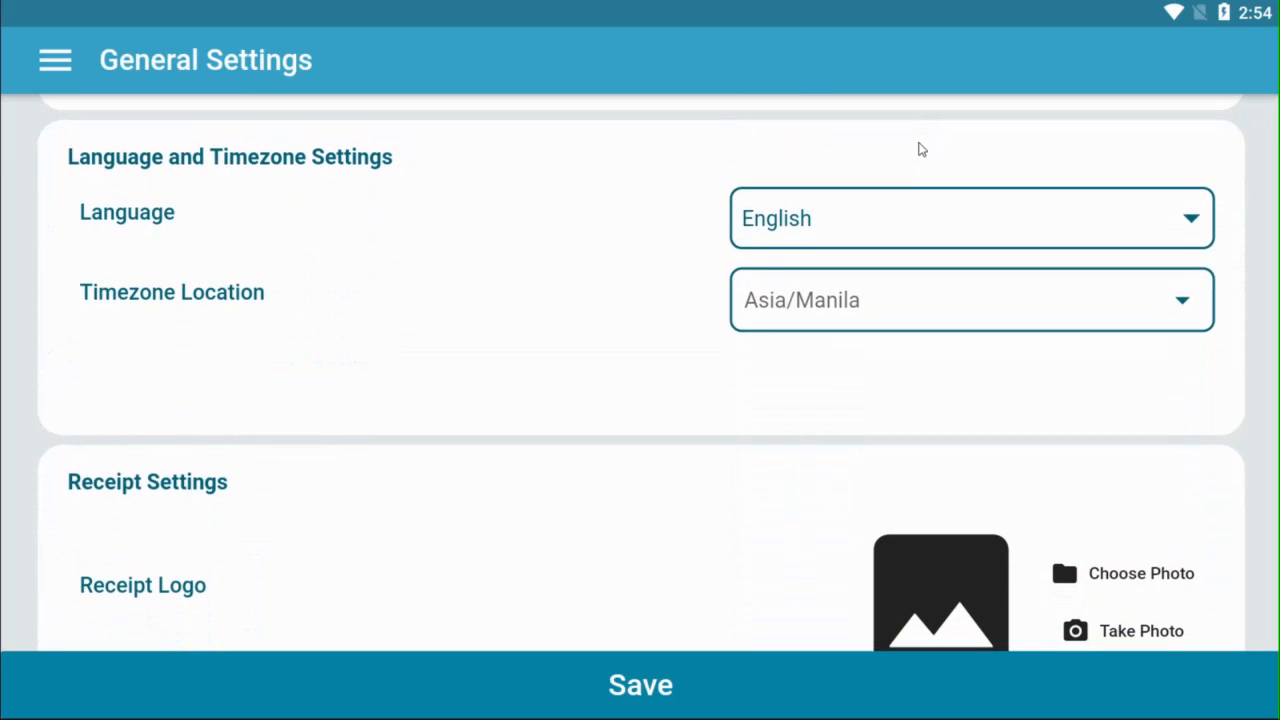
pyautogui.click(970, 218)
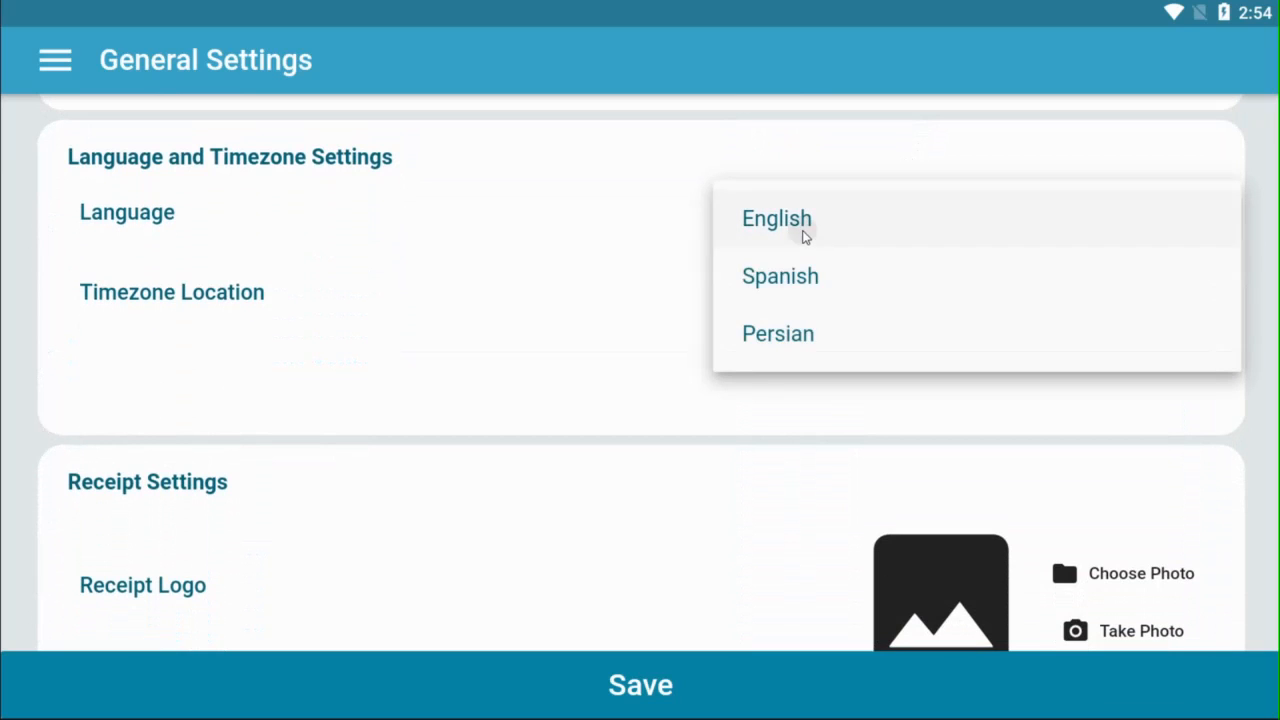
pyautogui.click(172, 292)
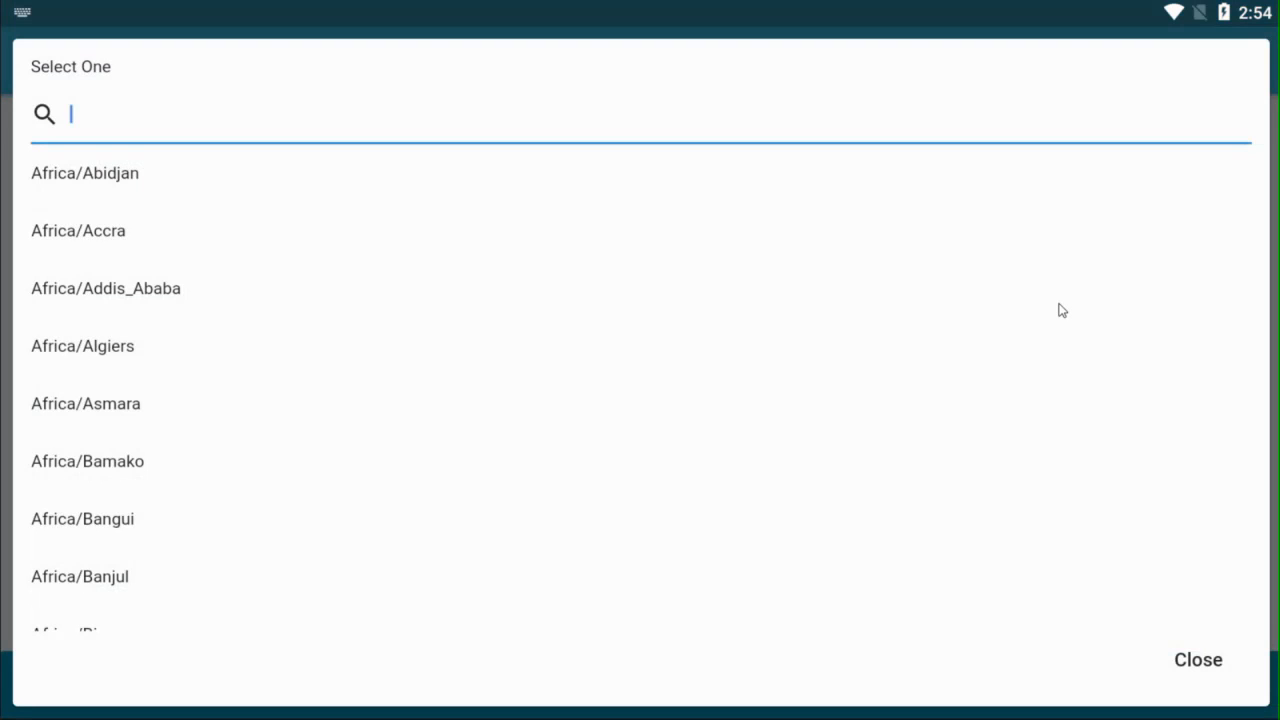
pyautogui.moveTo(1040, 314)
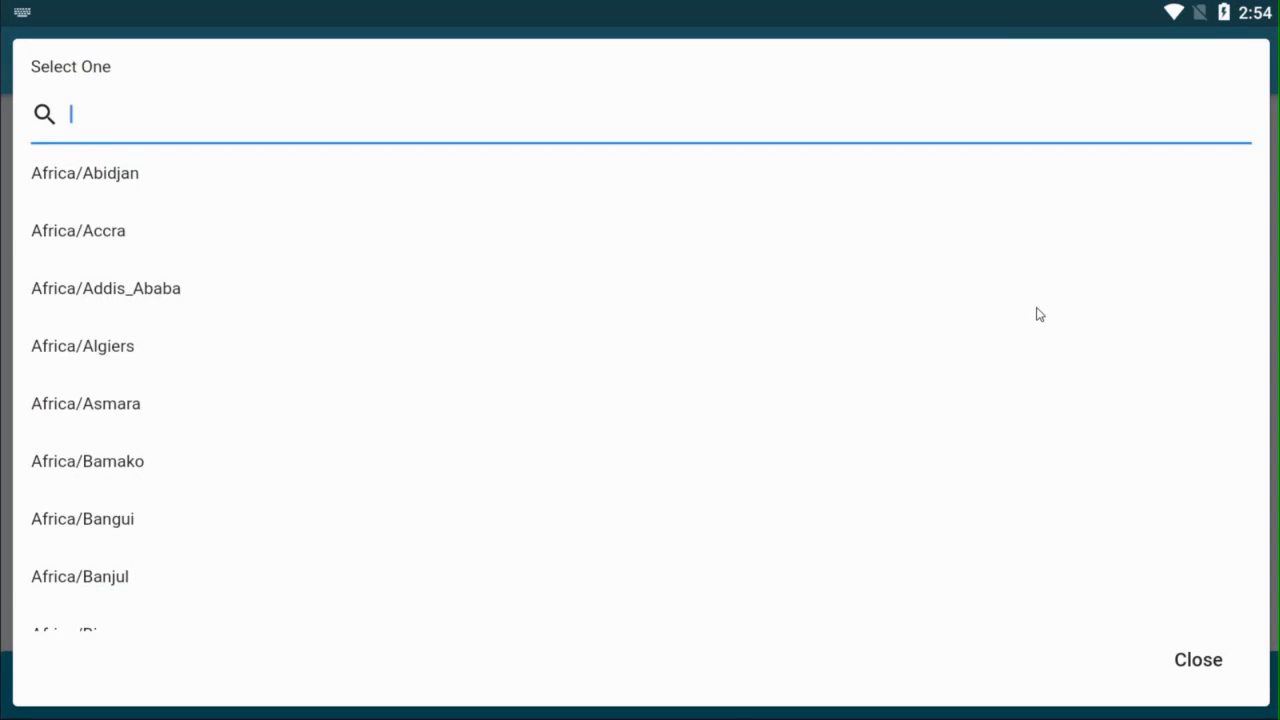
pyautogui.write('asia/ma')
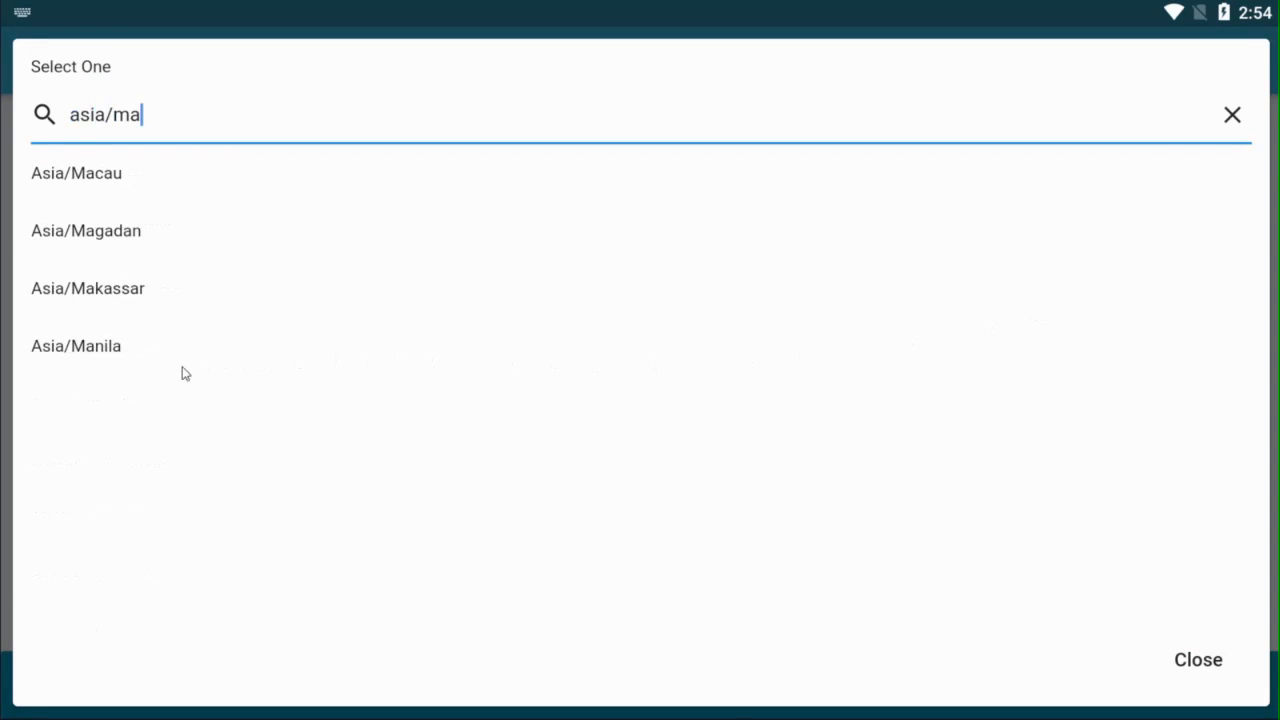
pyautogui.click(76, 344)
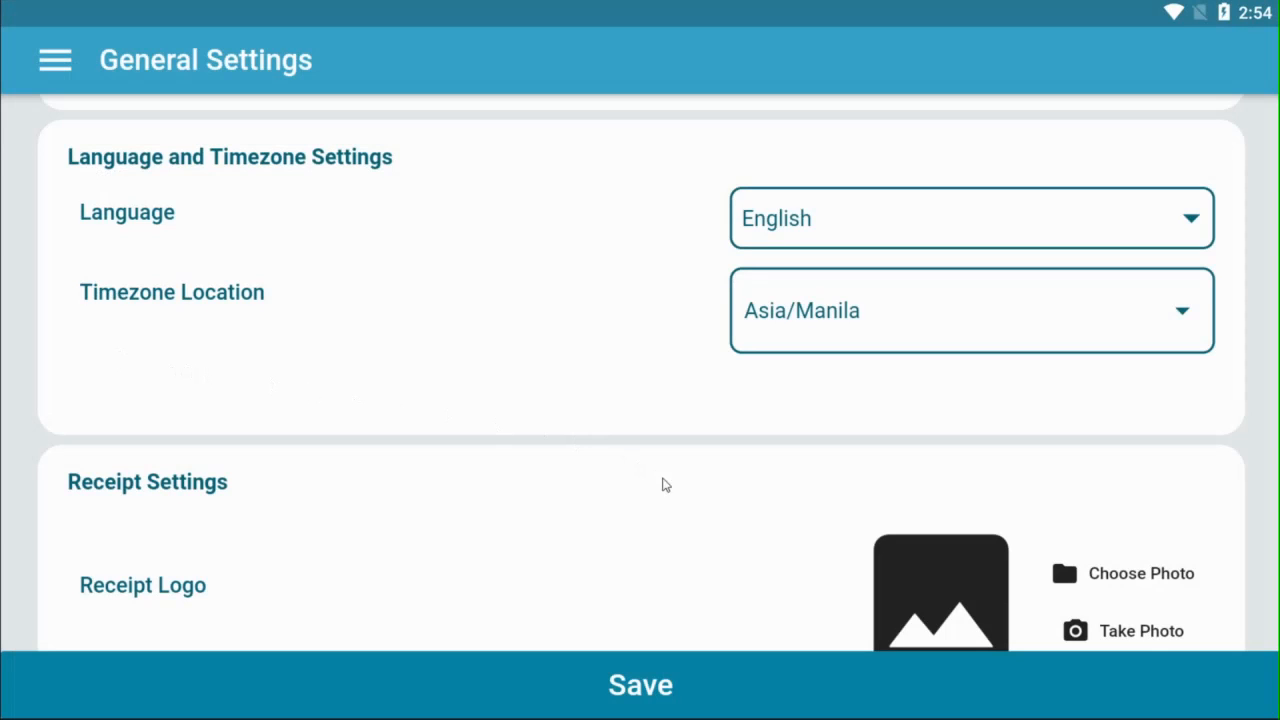
pyautogui.scroll(-3)
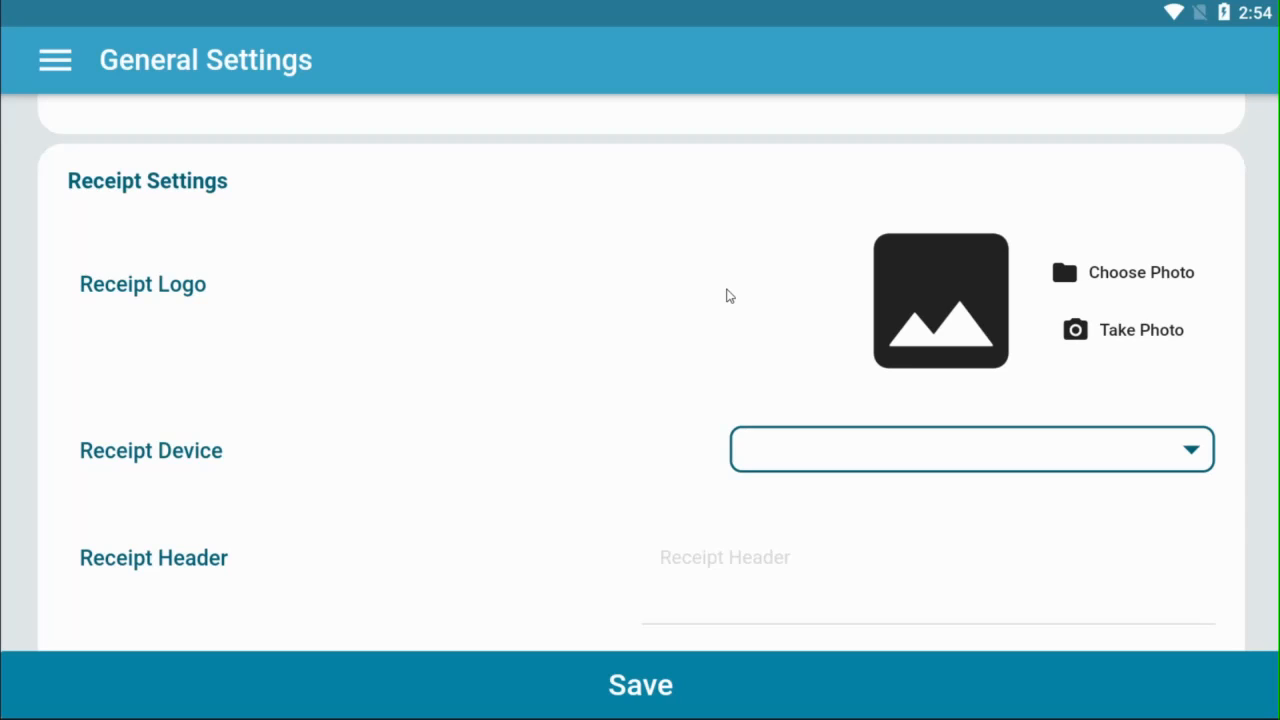
pyautogui.moveTo(1148, 286)
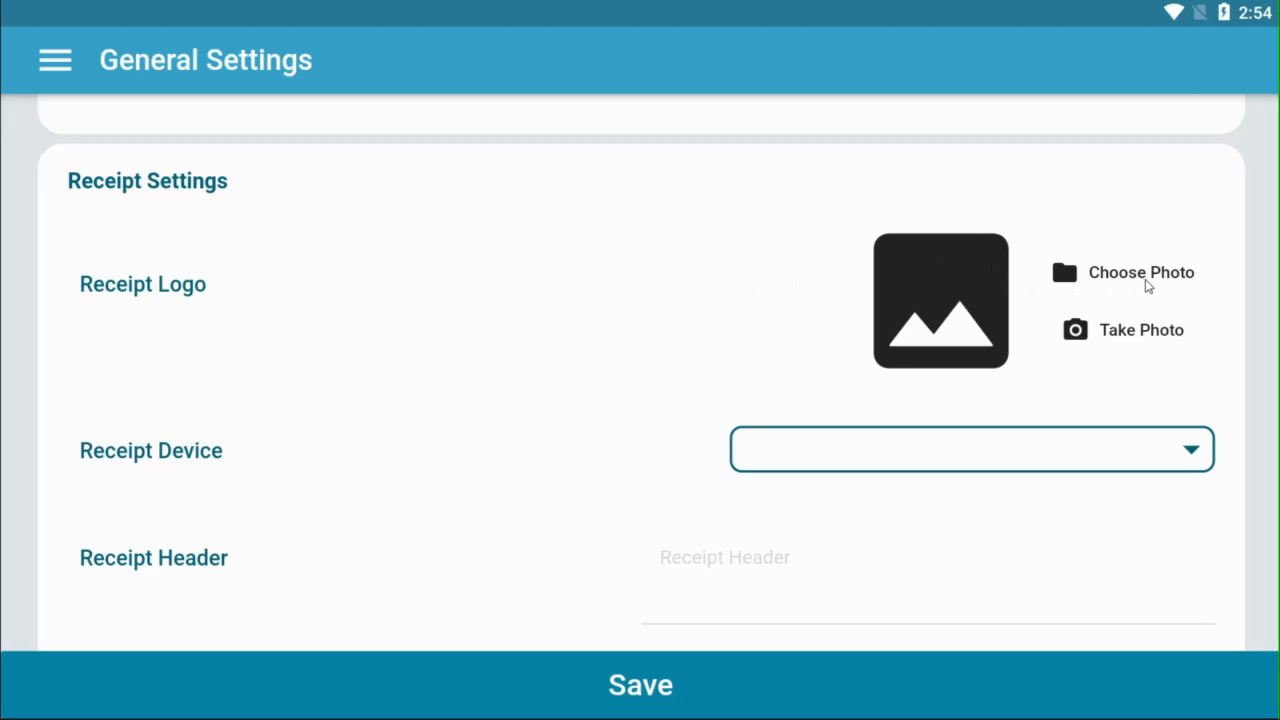
pyautogui.click(1140, 272)
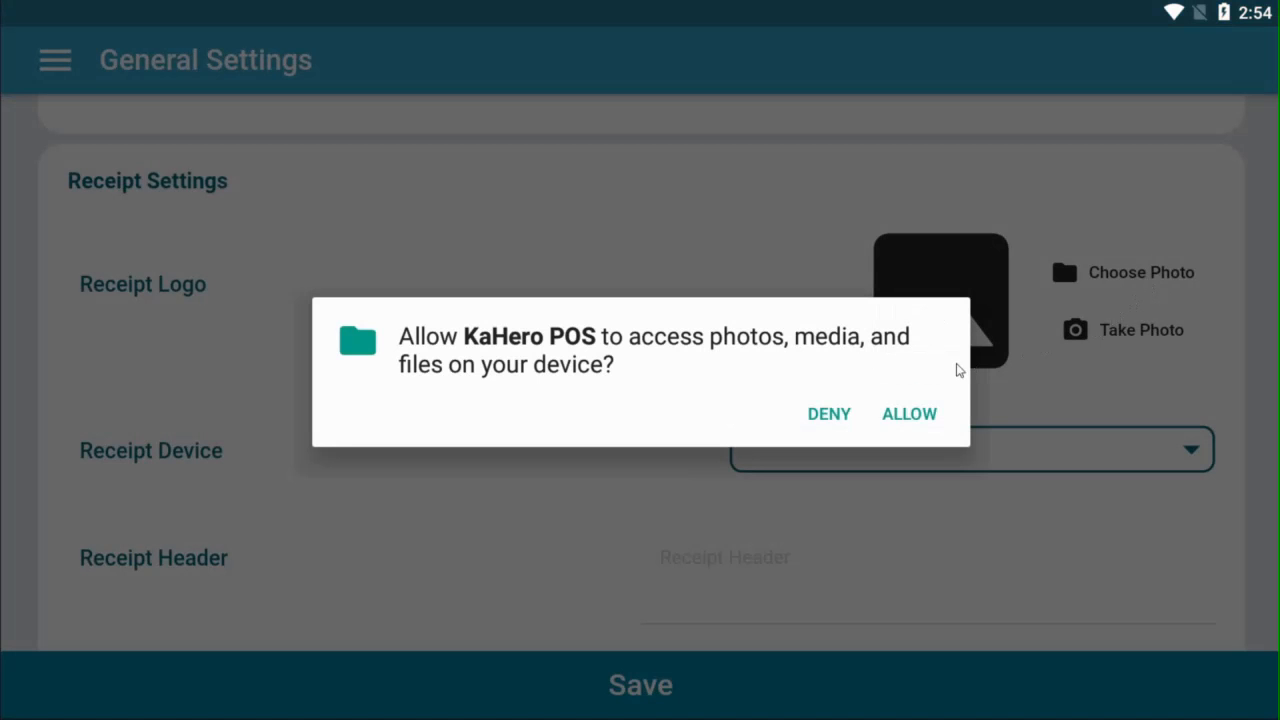
pyautogui.click(908, 412)
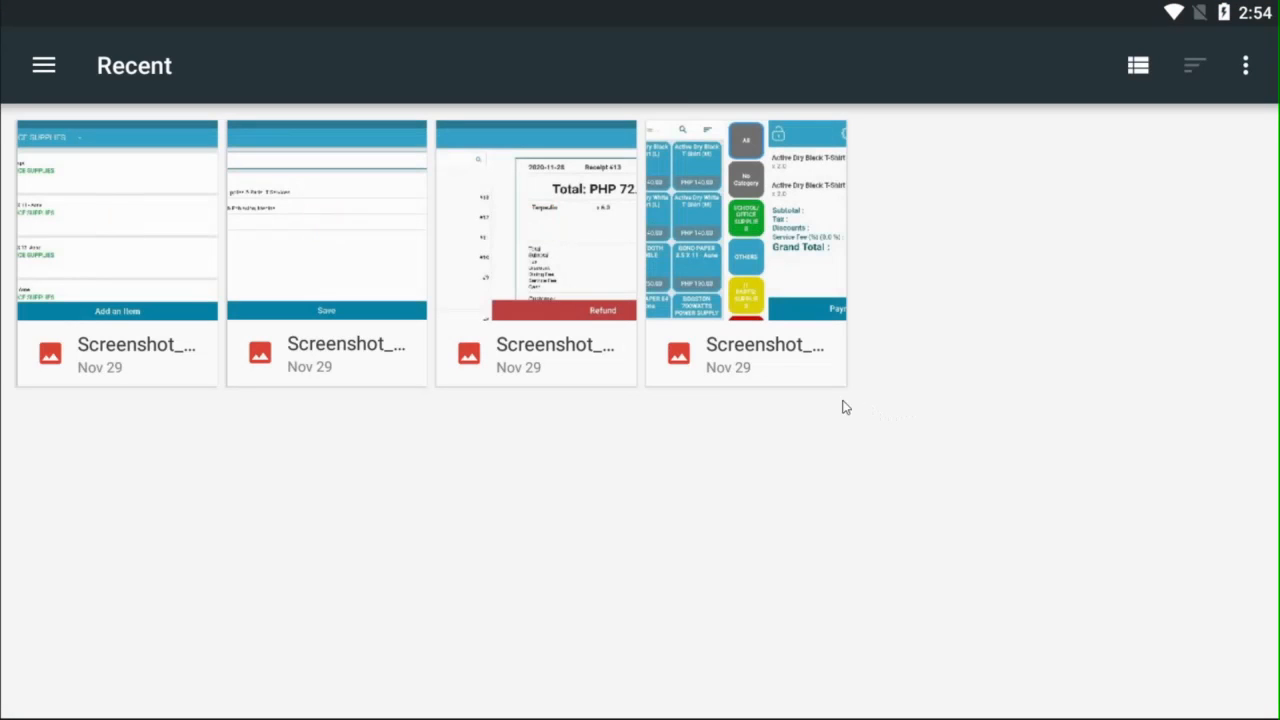
pyautogui.moveTo(444, 268)
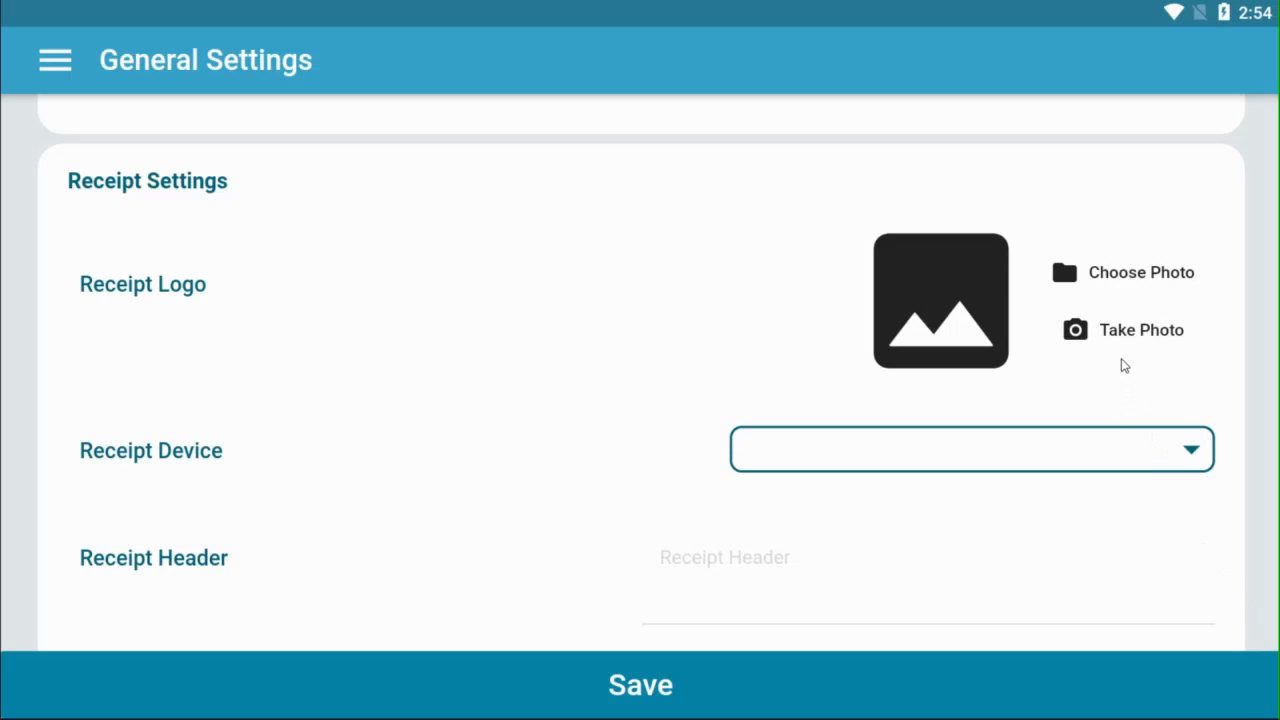
pyautogui.moveTo(1150, 444)
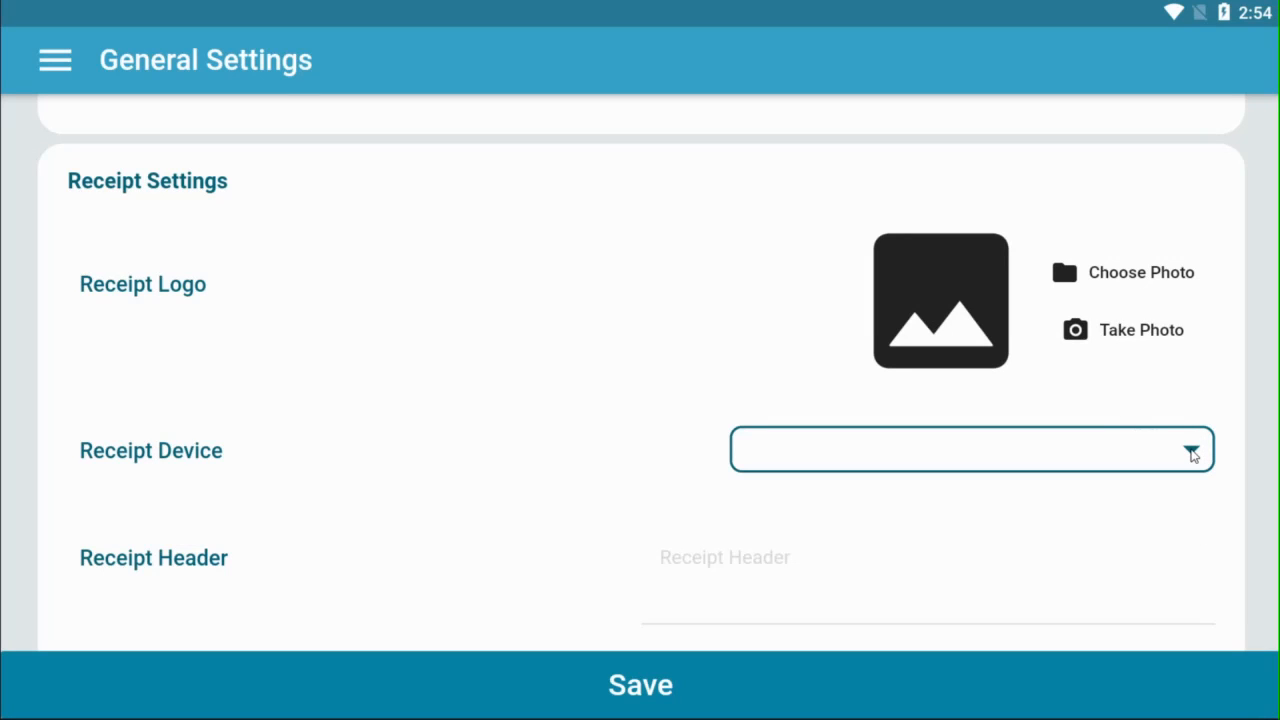
# - Enter HEADER and FOOTER as receipt header and footer, then start the company address
pyautogui.write('H')
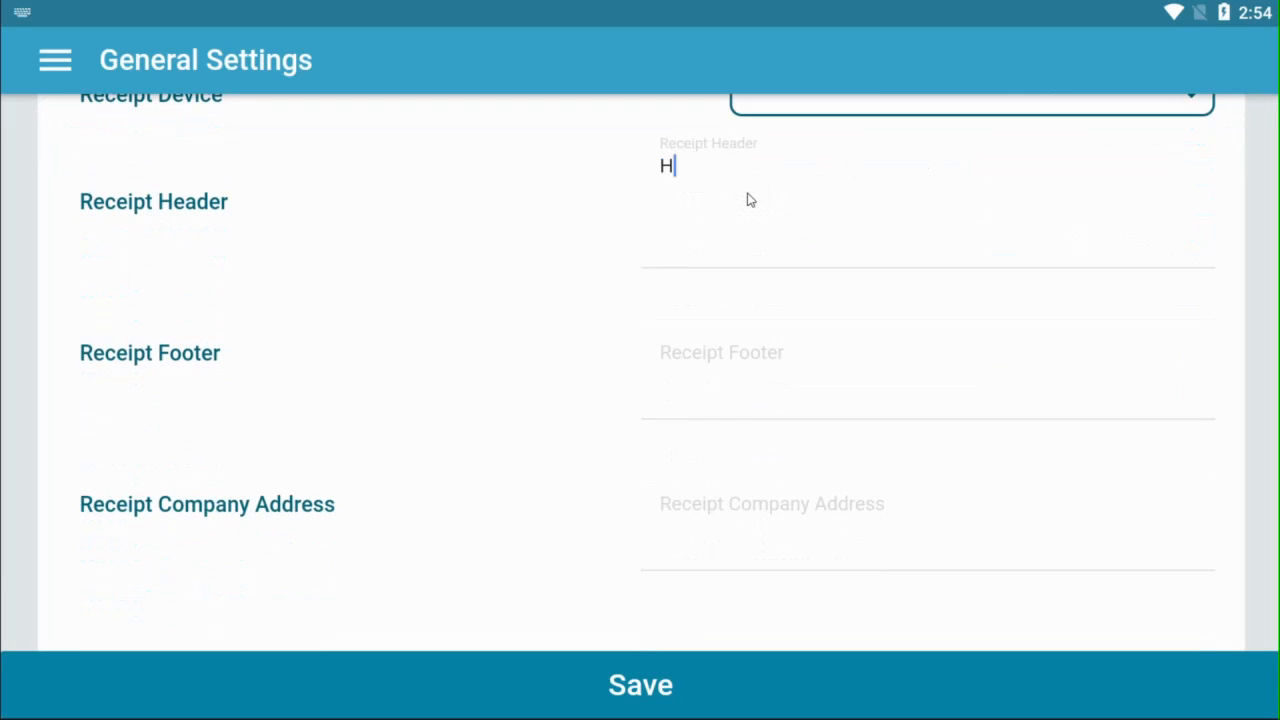
pyautogui.write('FOOTER')
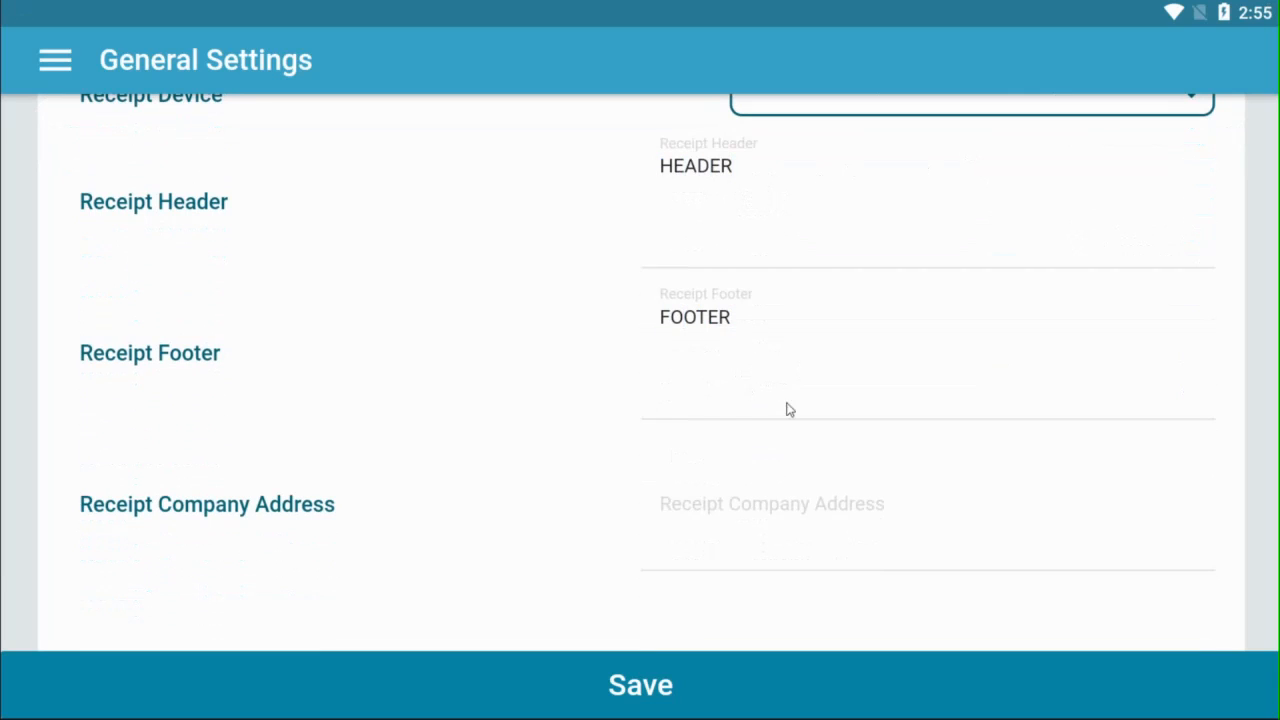
pyautogui.write('12-S')
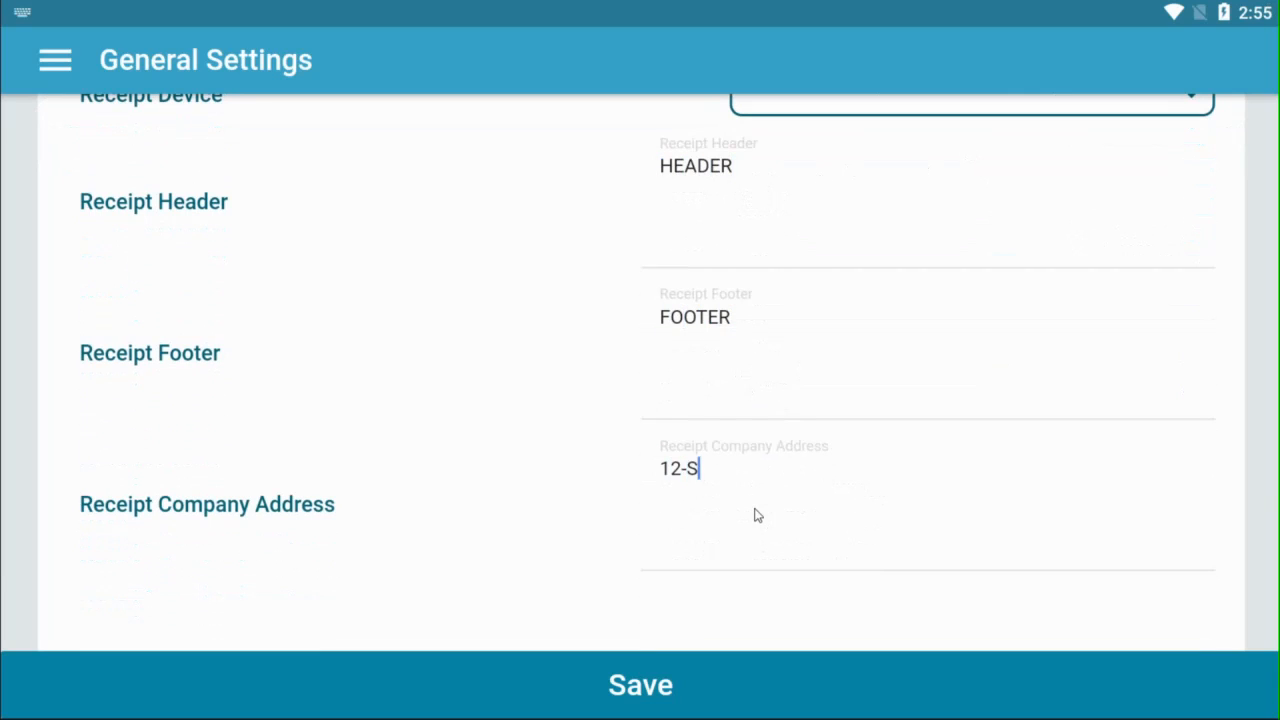